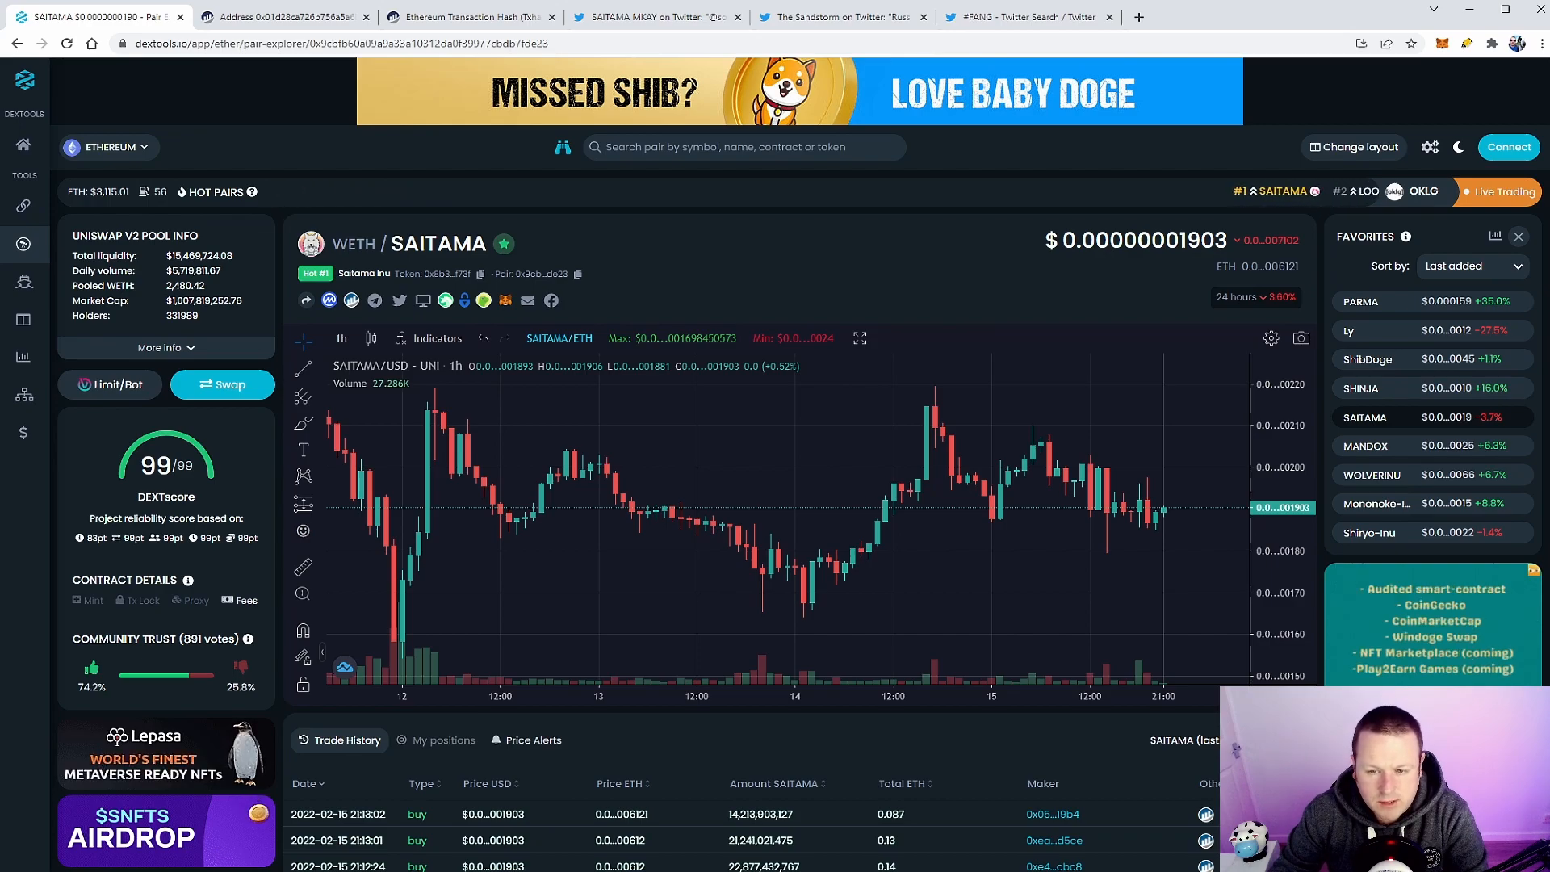
{"action": "mouse_move", "coordinate": [722, 435]}
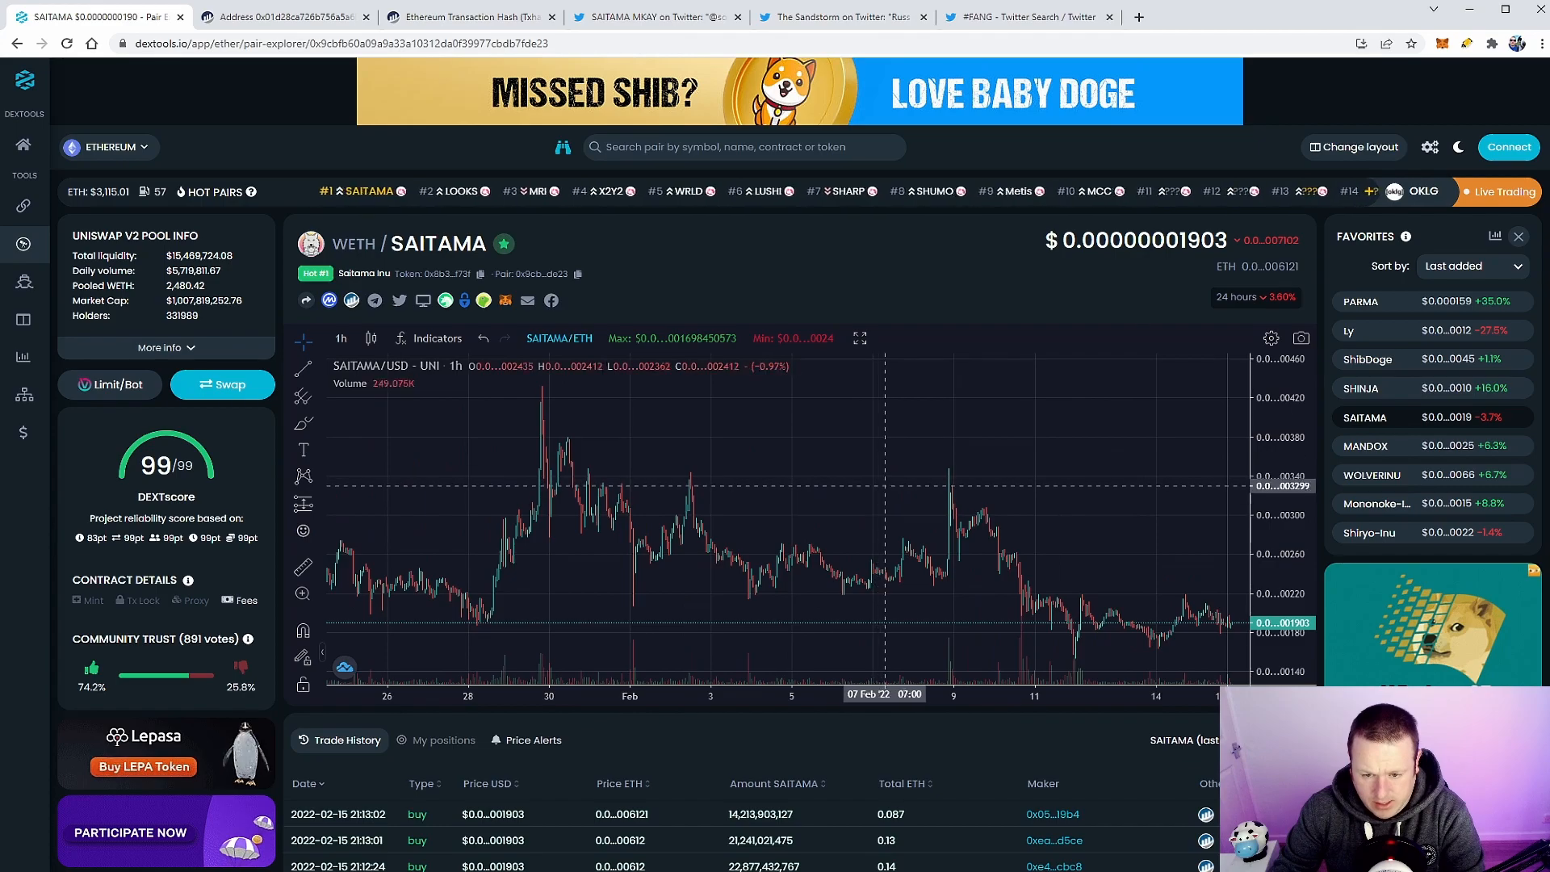
Switch the SAITAMA/WETH chart to daily (1D) candles
{"action": "left_click", "coordinate": [341, 339]}
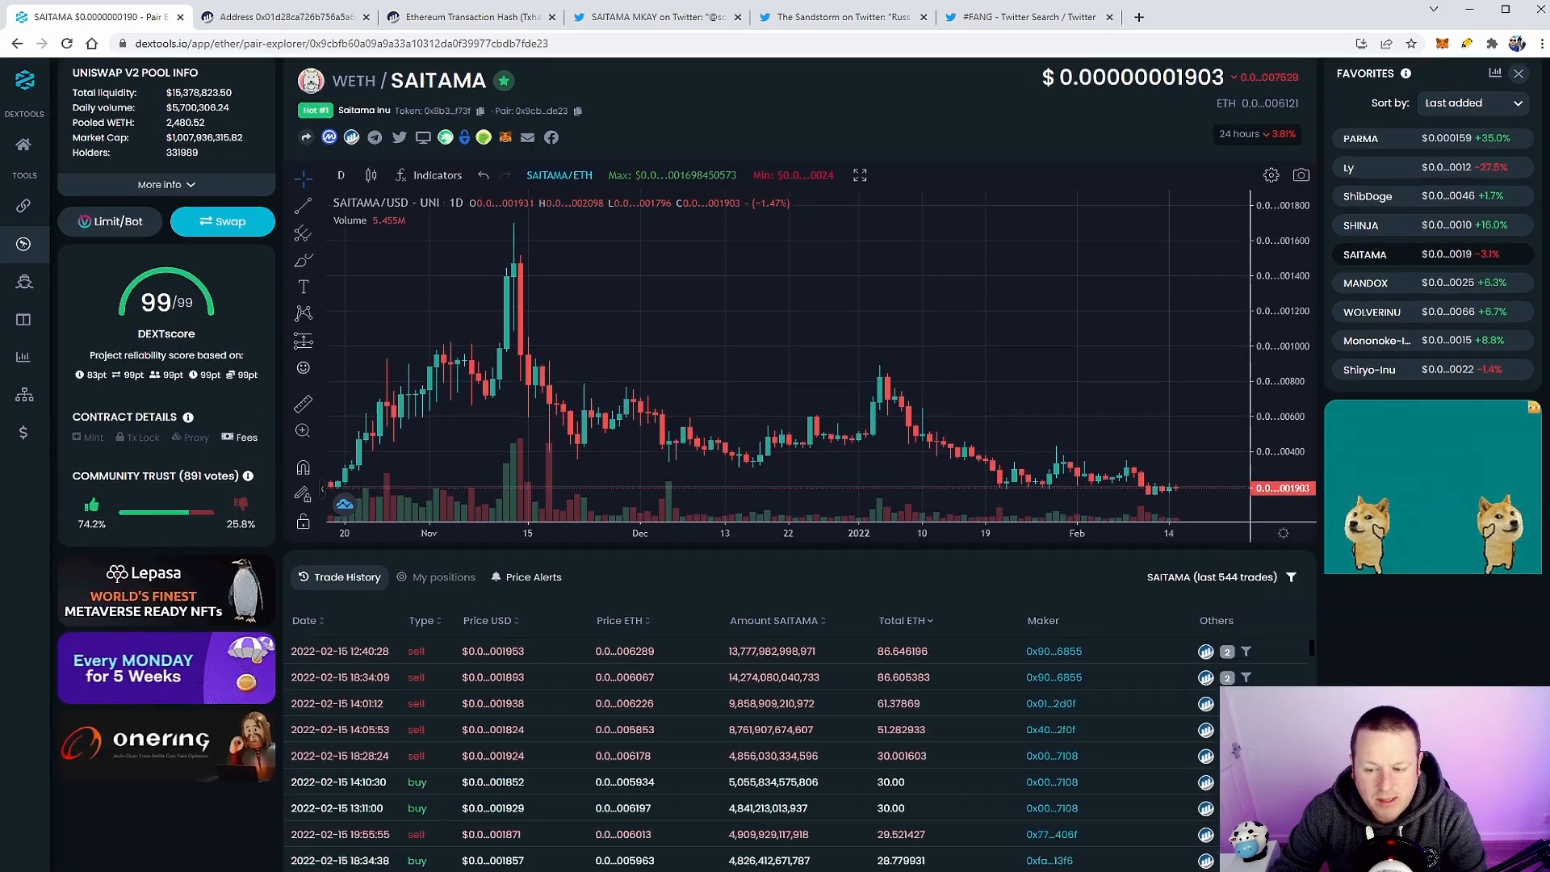
Scroll down the trade history toward the 86.6 ETH SAITAMA sell
{"action": "scroll", "scroll_direction": "down", "scroll_amount": 3}
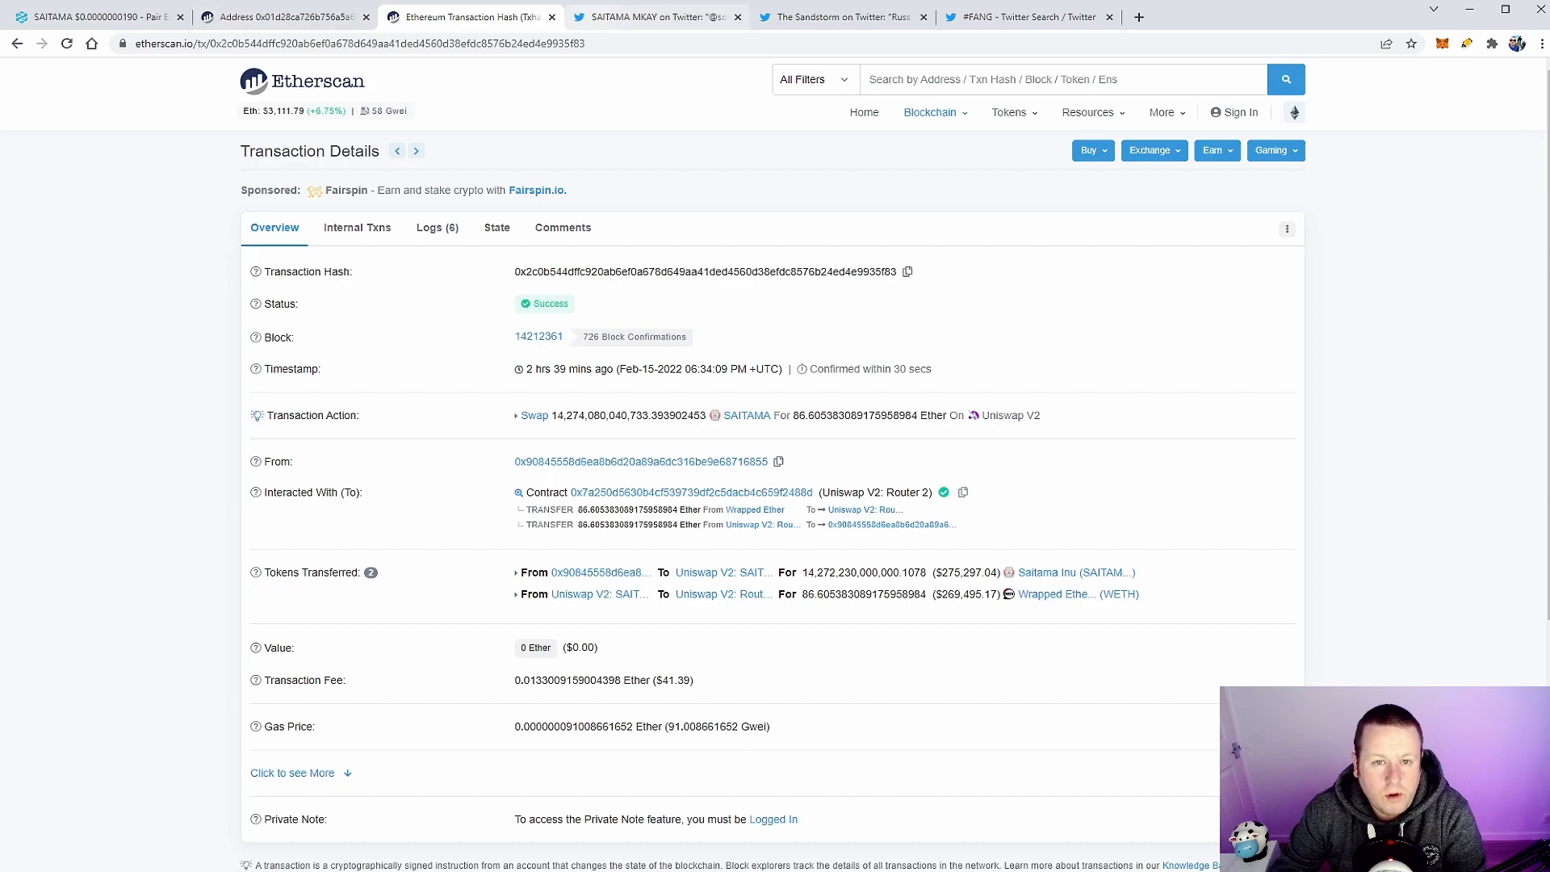
Switch to the SAITAMA MKAY Twitter tab about SaitamaMask returning
{"action": "left_click", "coordinate": [652, 17]}
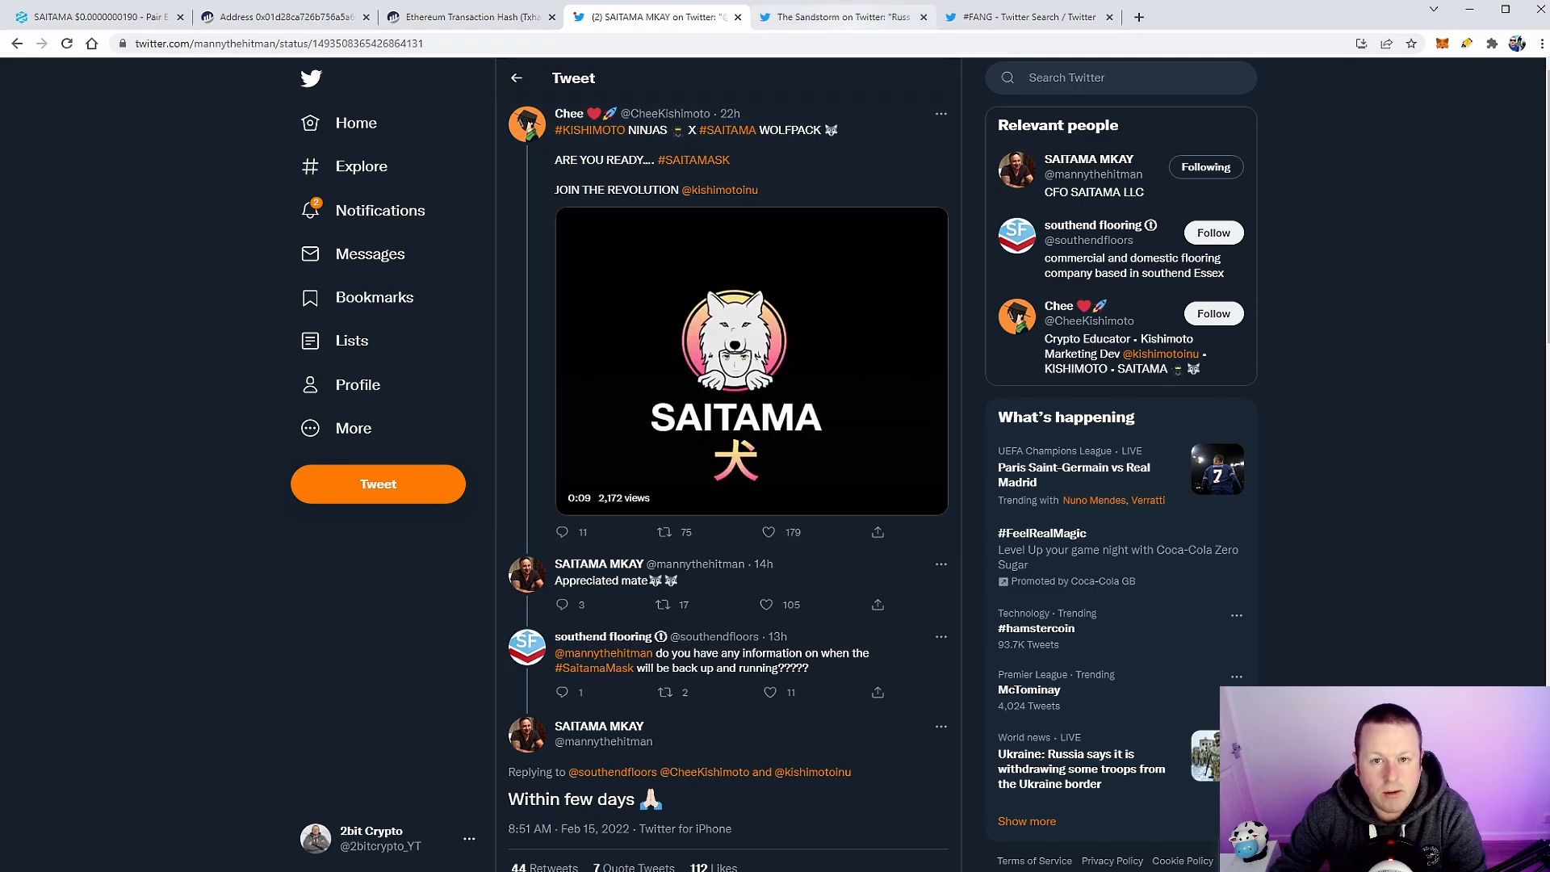
Switch to The Sandstorm's pinned tweet about the 5pm EST Saitama interview
{"action": "left_click", "coordinate": [840, 17]}
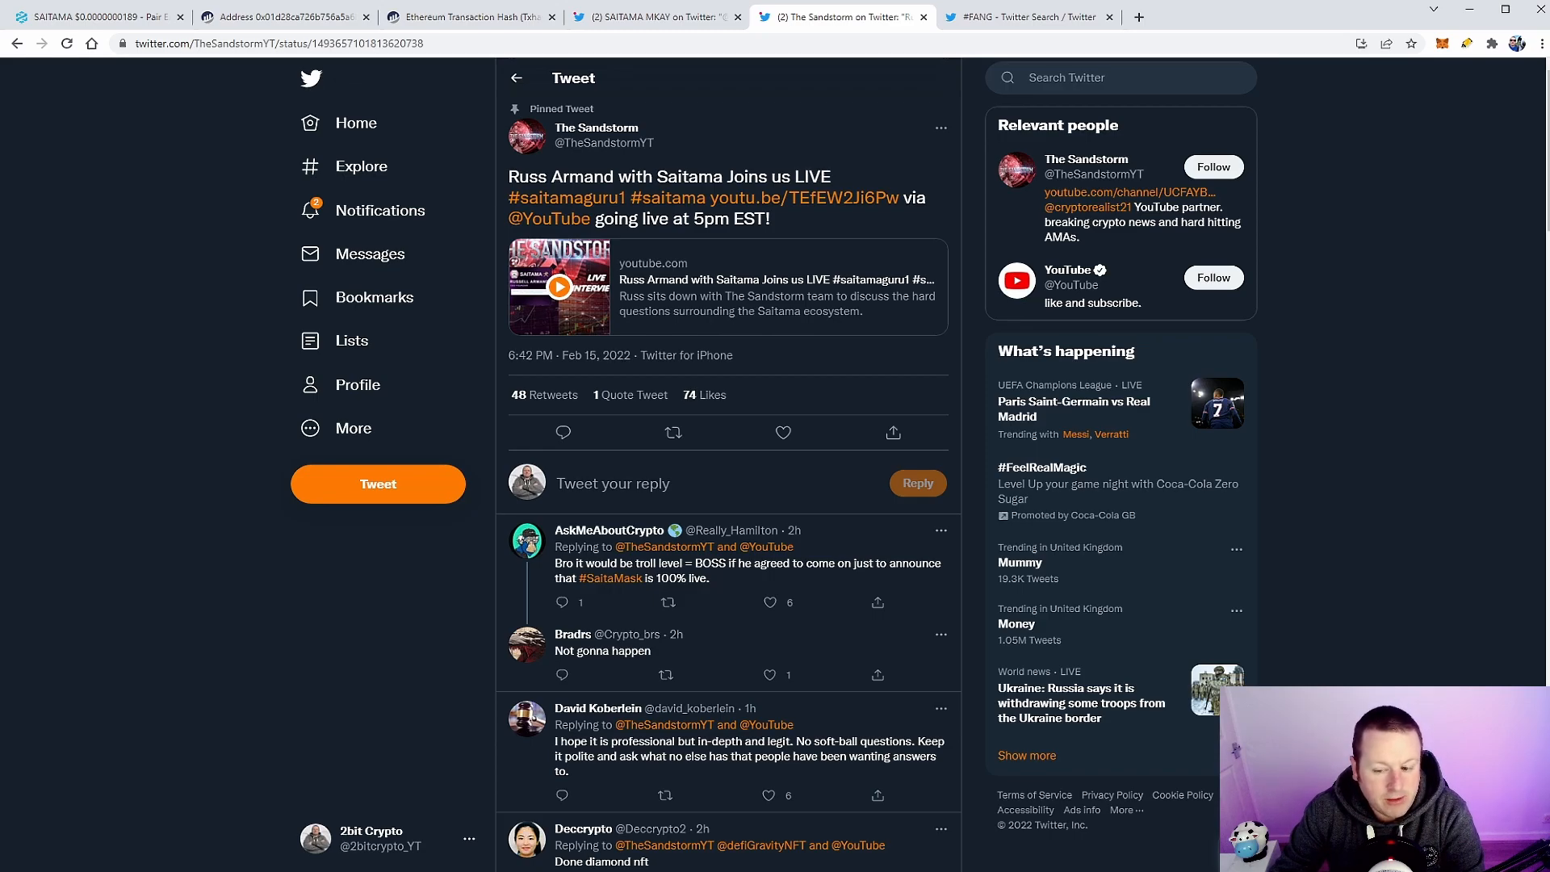
{"action": "left_click", "coordinate": [672, 432]}
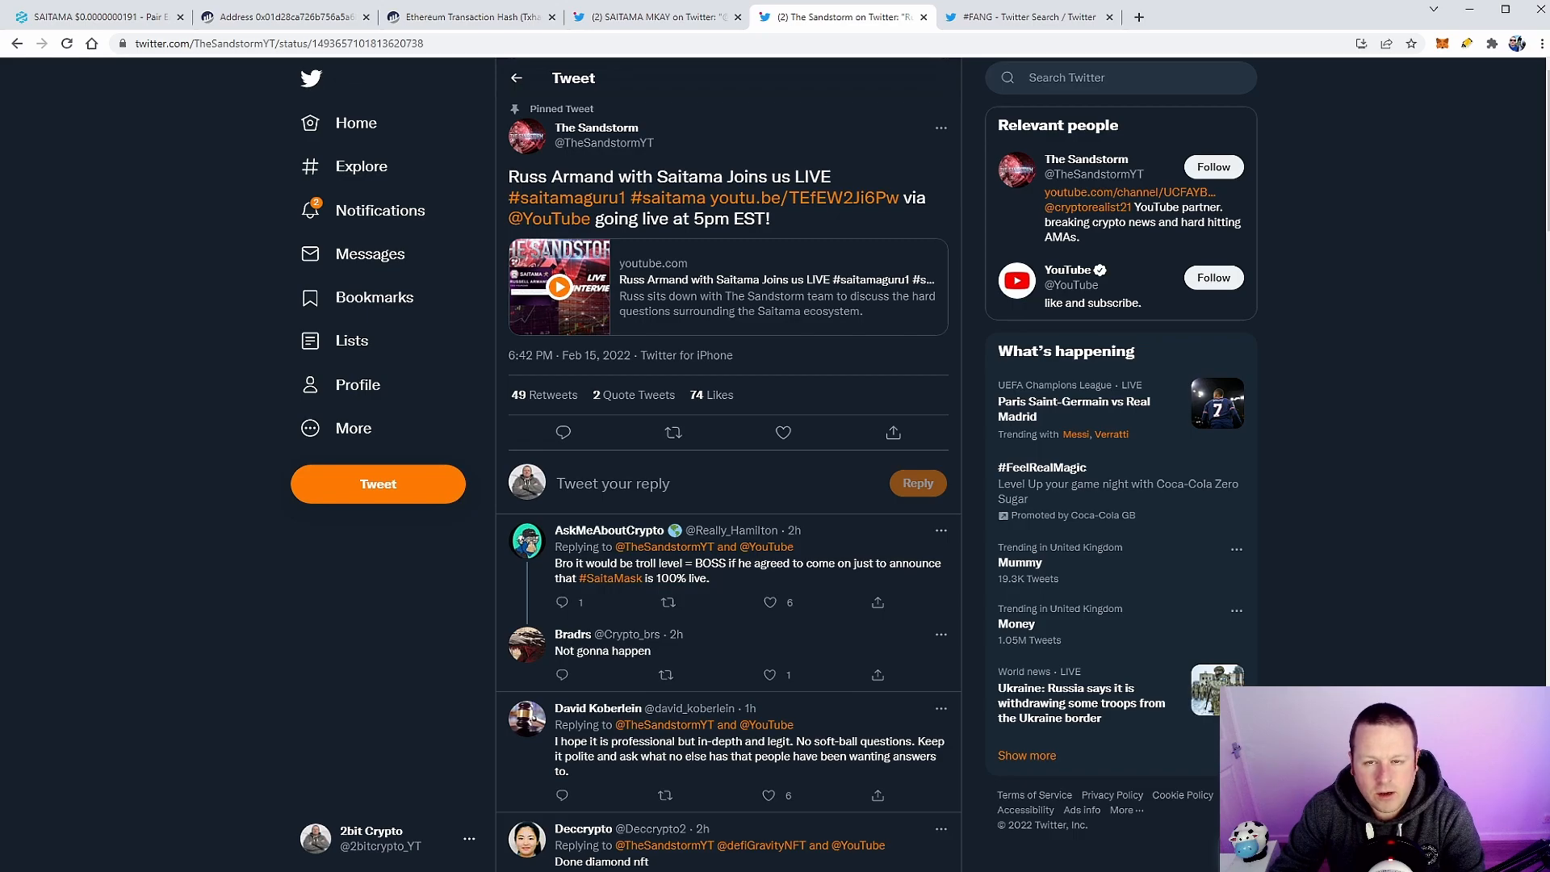
Play Saitama Official's F.A.N.G. NFT platform video from the #FANG search results
{"action": "left_click", "coordinate": [1026, 17]}
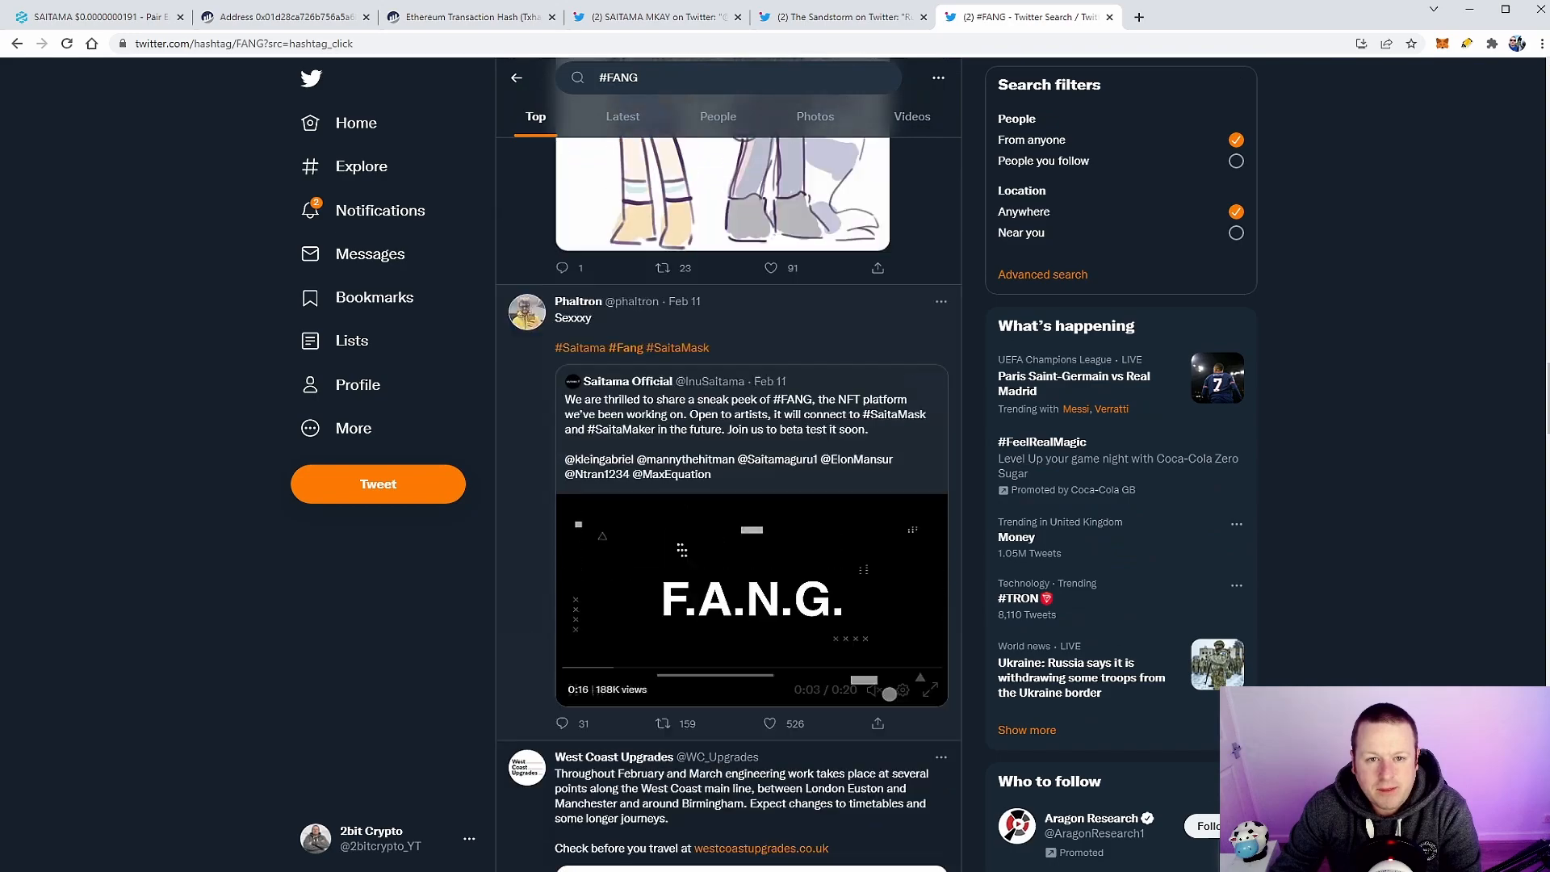
{"action": "scroll", "scroll_direction": "down", "scroll_amount": 3}
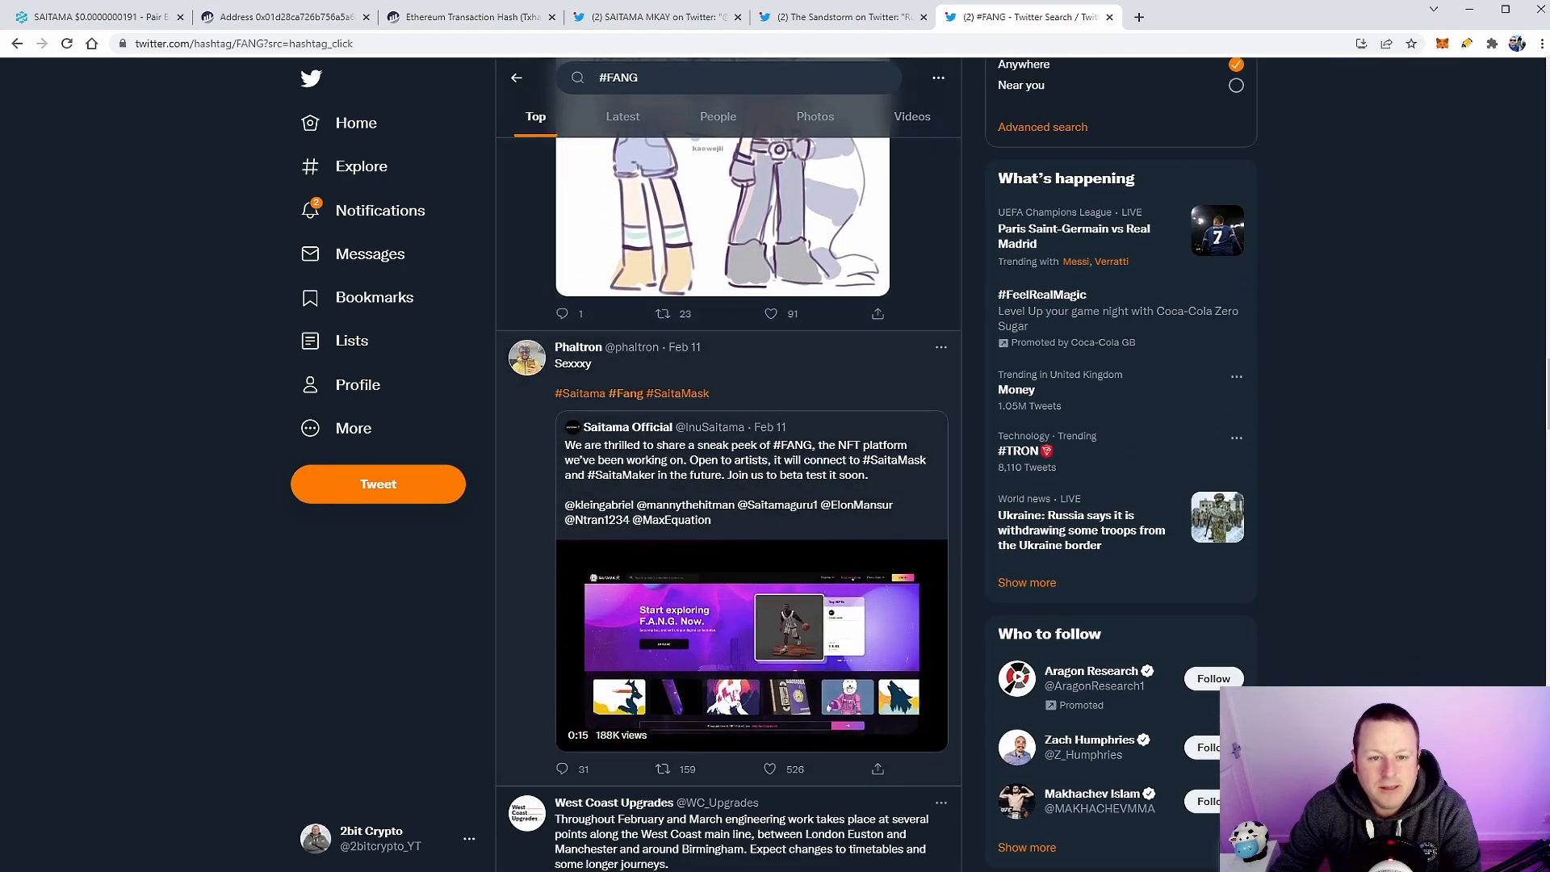
{"action": "left_click", "coordinate": [752, 643]}
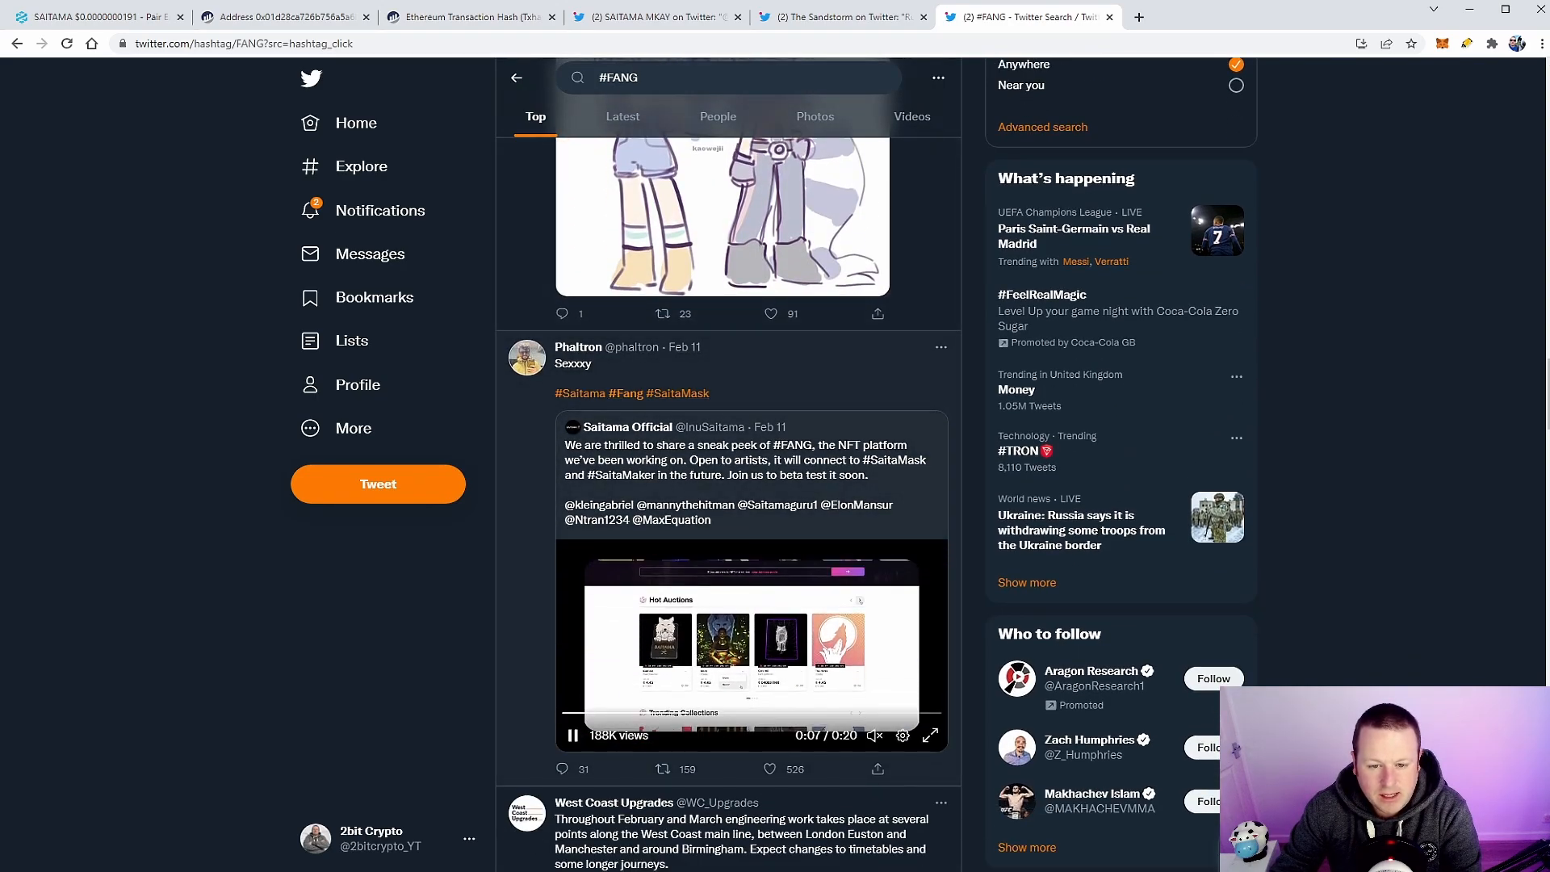